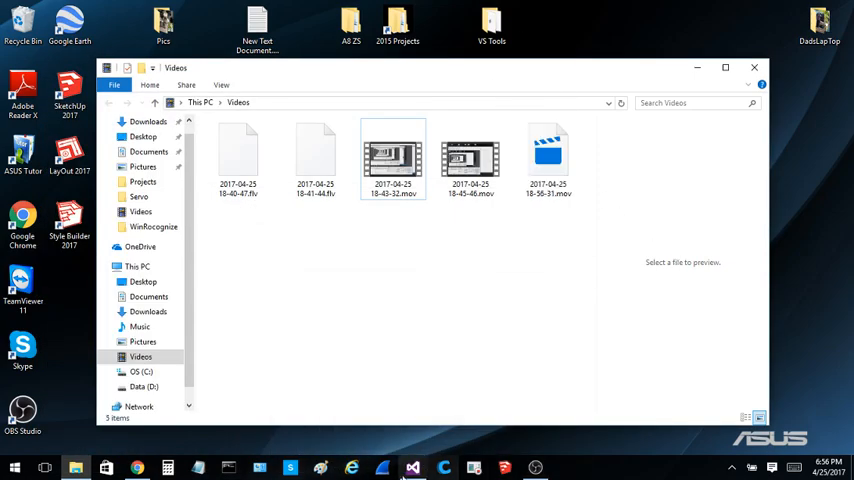
# Switch from File Explorer to Visual Studio showing the WinRecognize Form1 designer.
pyautogui.click(412, 468)
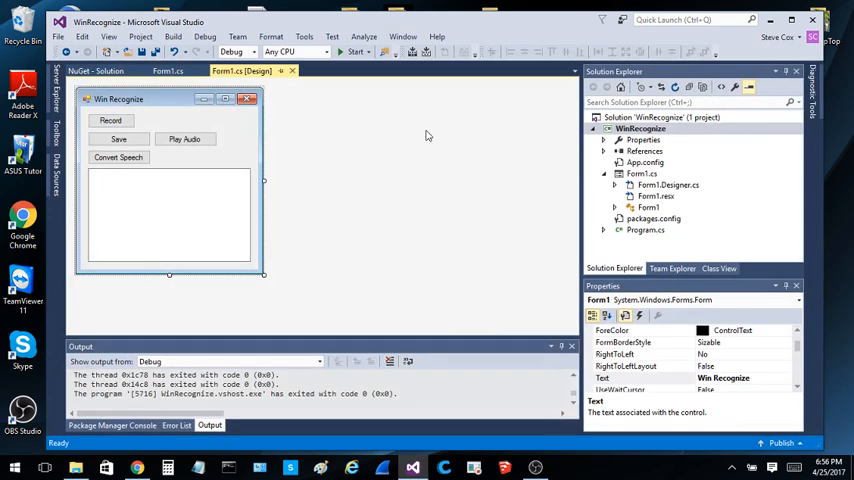
pyautogui.moveTo(398, 150)
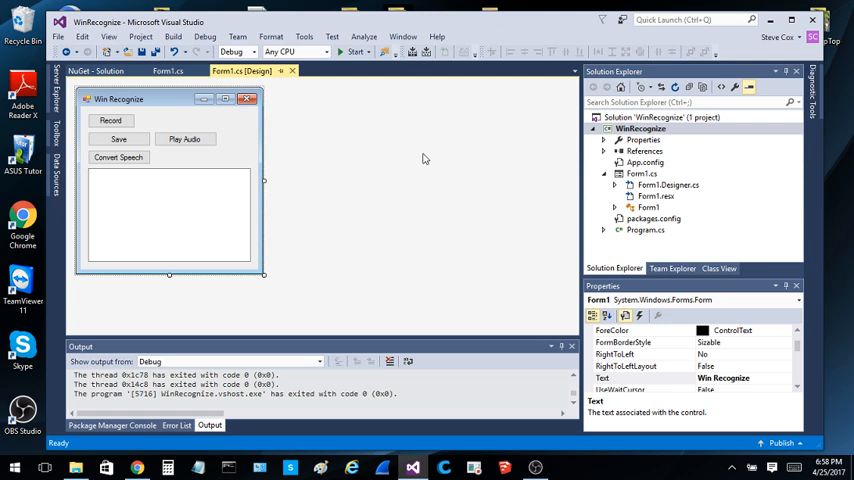
pyautogui.moveTo(396, 164)
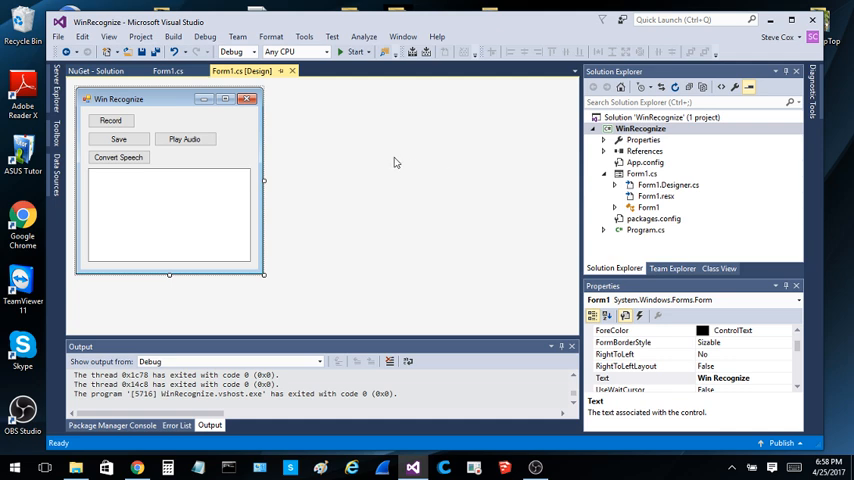
pyautogui.moveTo(442, 184)
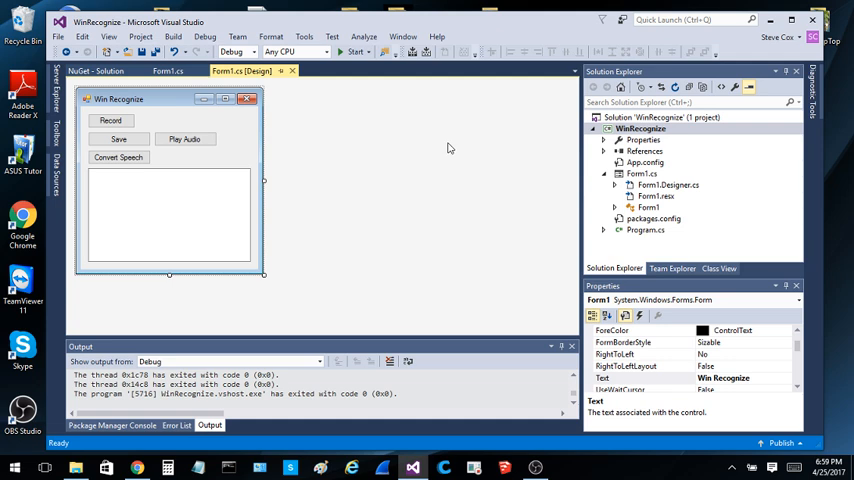
pyautogui.moveTo(424, 150)
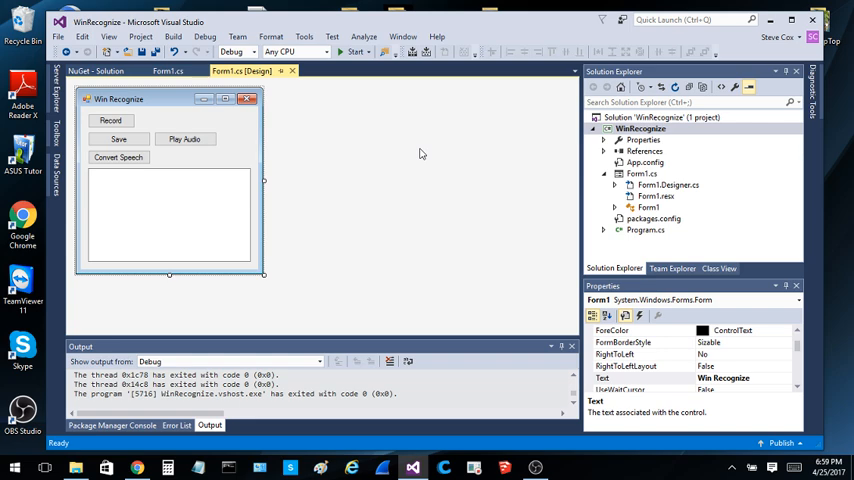
pyautogui.moveTo(360, 156)
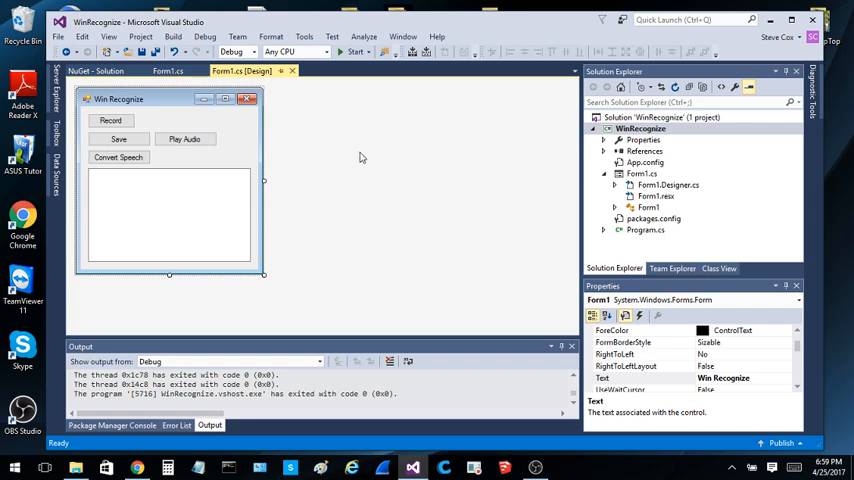
pyautogui.moveTo(462, 210)
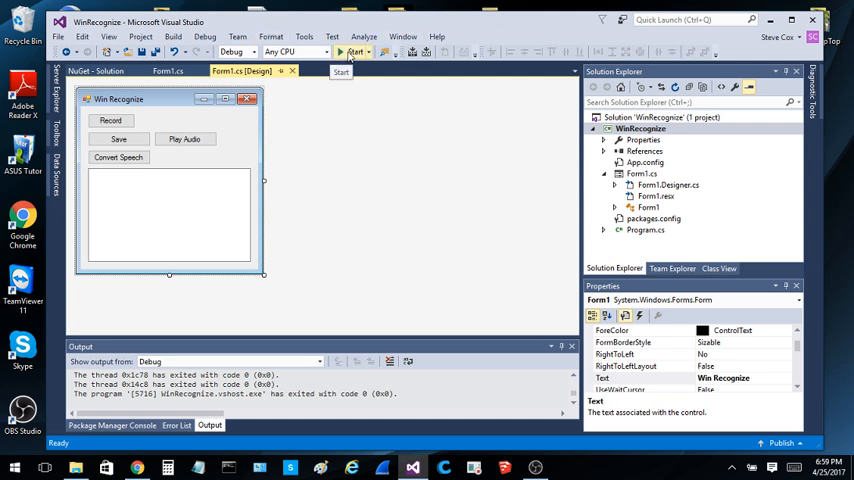
# Debug Win Recognize, record a clip, and convert it to the text 'testing one two three'.
pyautogui.click(356, 52)
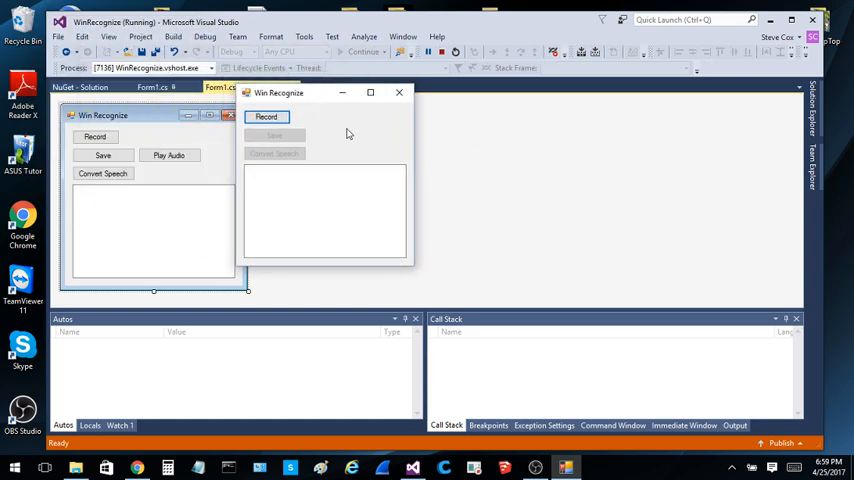
pyautogui.click(266, 116)
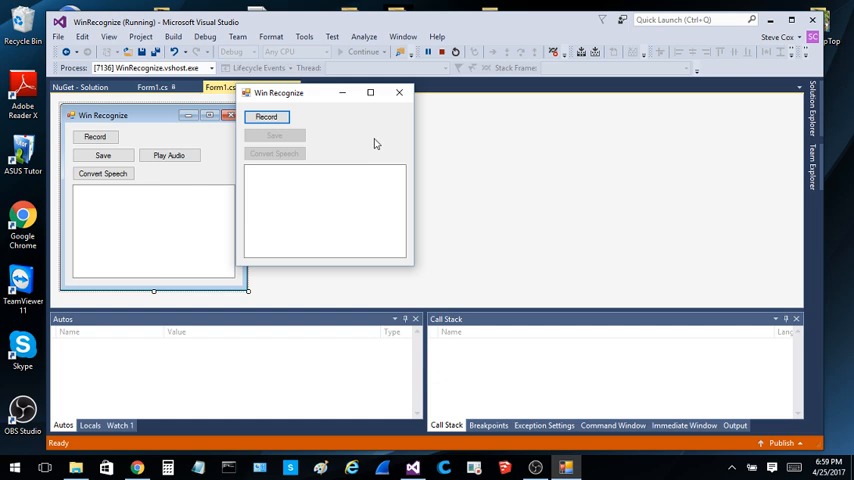
pyautogui.moveTo(348, 130)
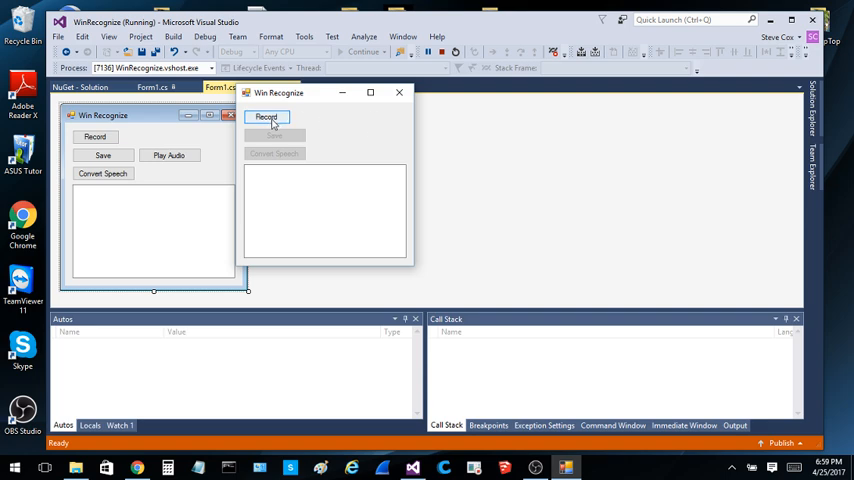
pyautogui.click(266, 116)
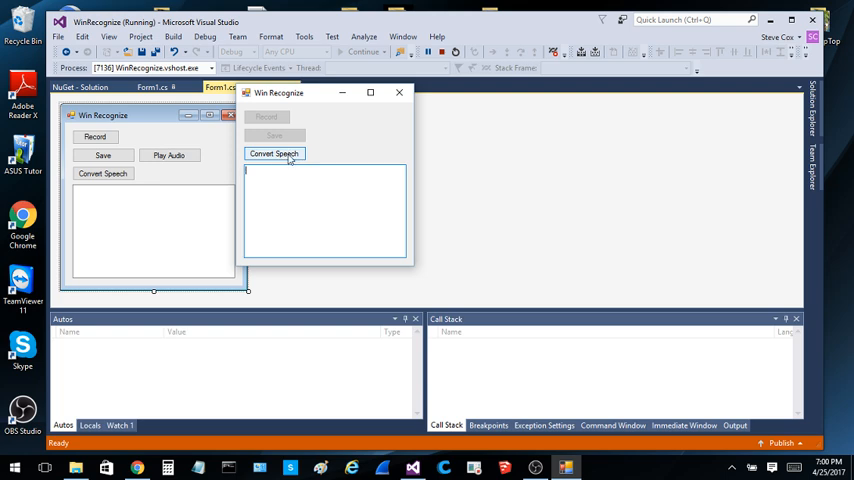
pyautogui.click(274, 152)
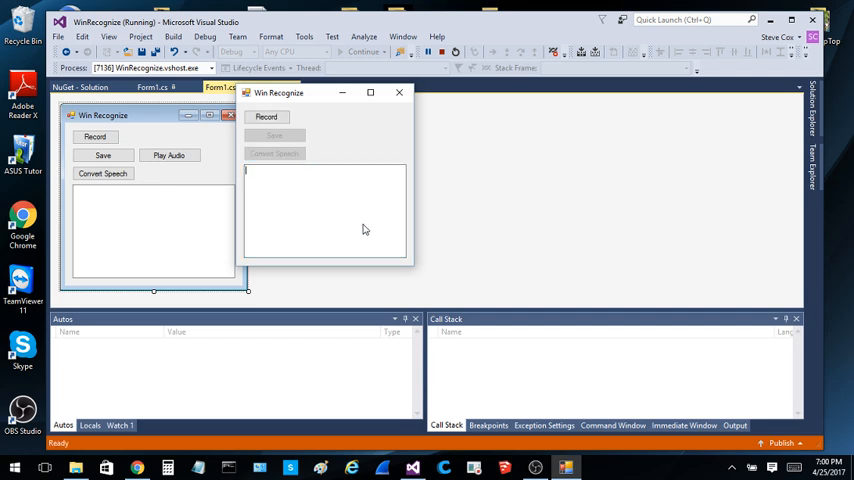
pyautogui.write('testing one two three')
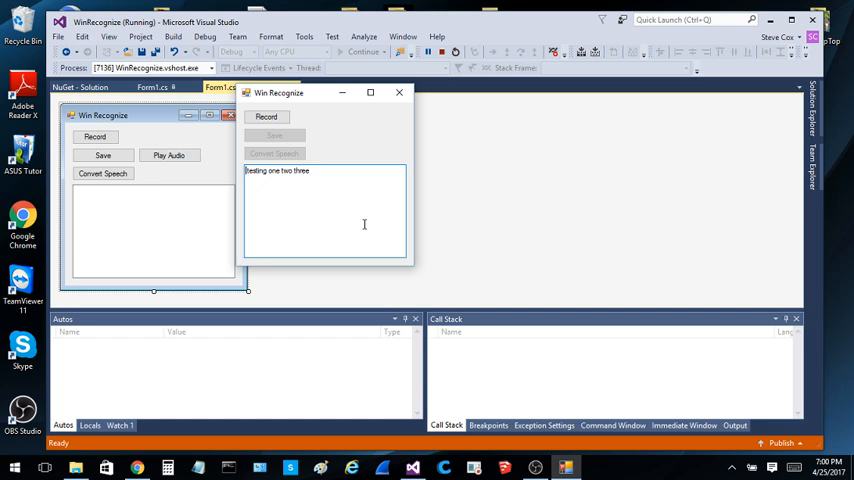
pyautogui.moveTo(308, 188)
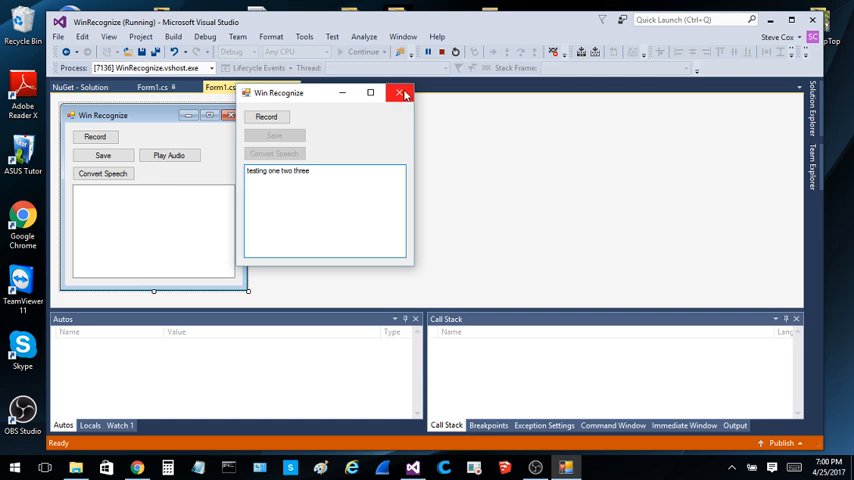
# Close the running Win Recognize app, ending debugging with exit code 0, back at Form1 designer.
pyautogui.click(404, 92)
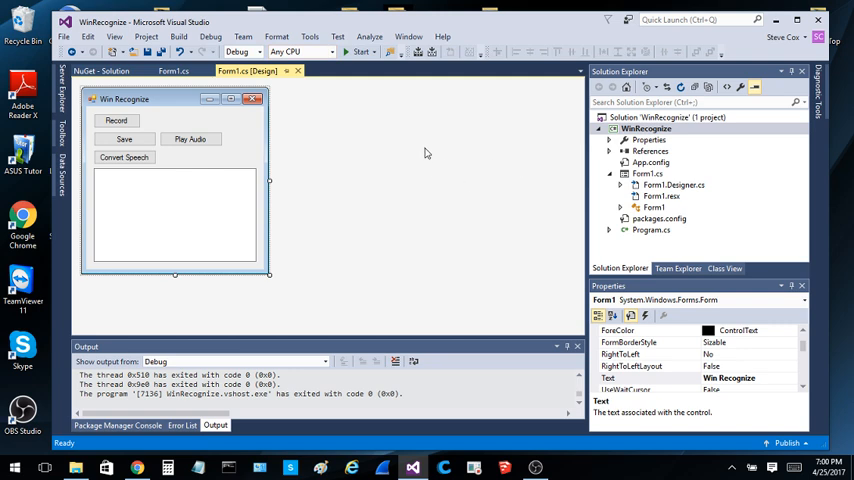
pyautogui.moveTo(404, 148)
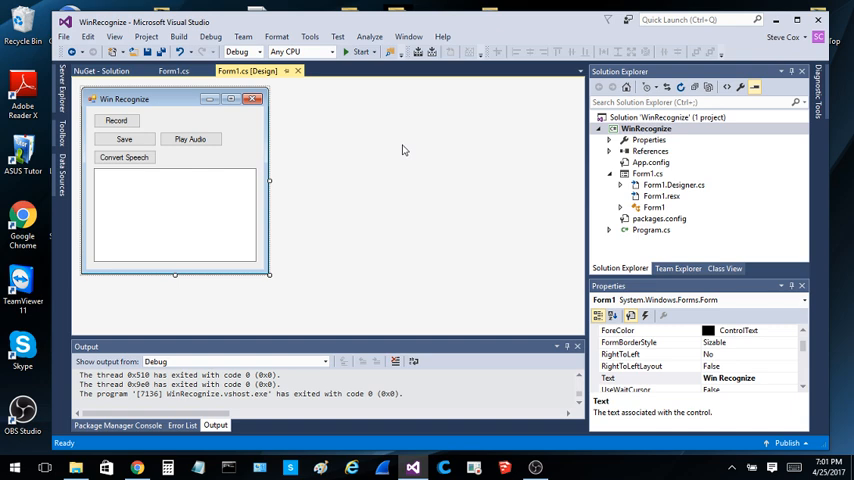
pyautogui.moveTo(464, 200)
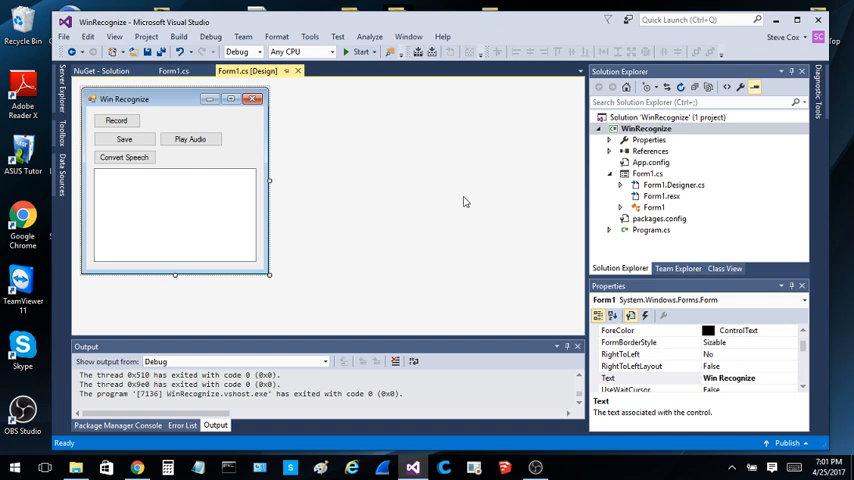
pyautogui.moveTo(436, 202)
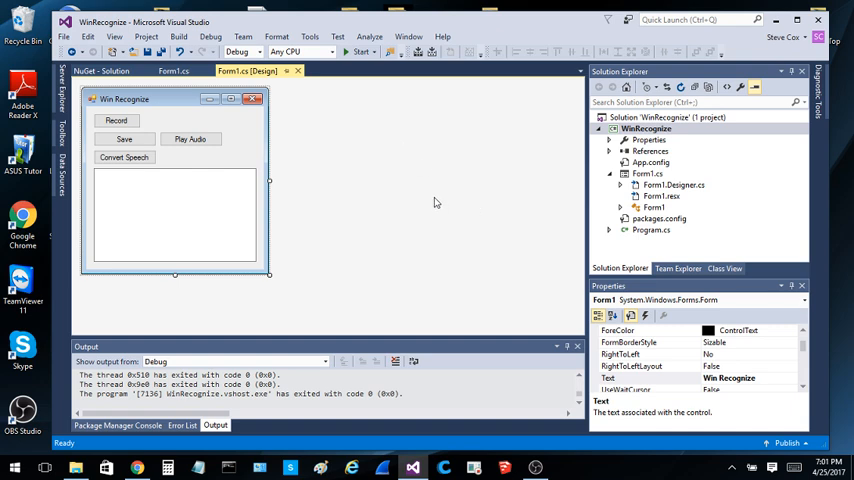
pyautogui.moveTo(446, 180)
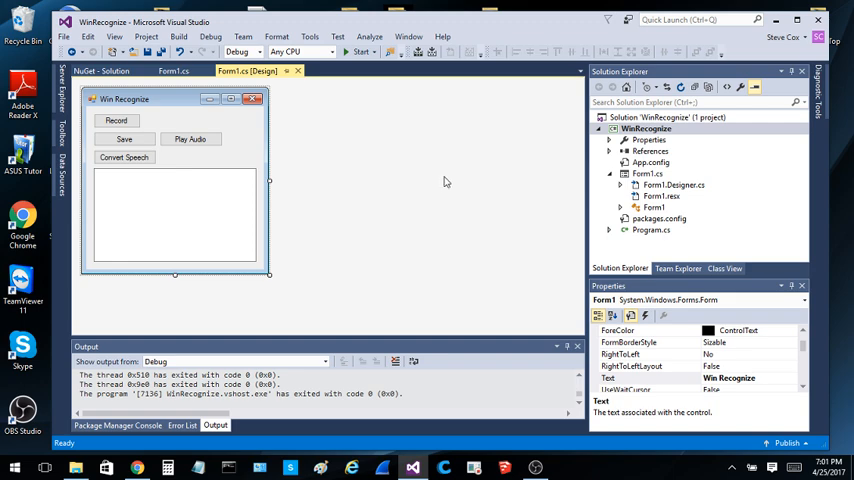
pyautogui.moveTo(432, 168)
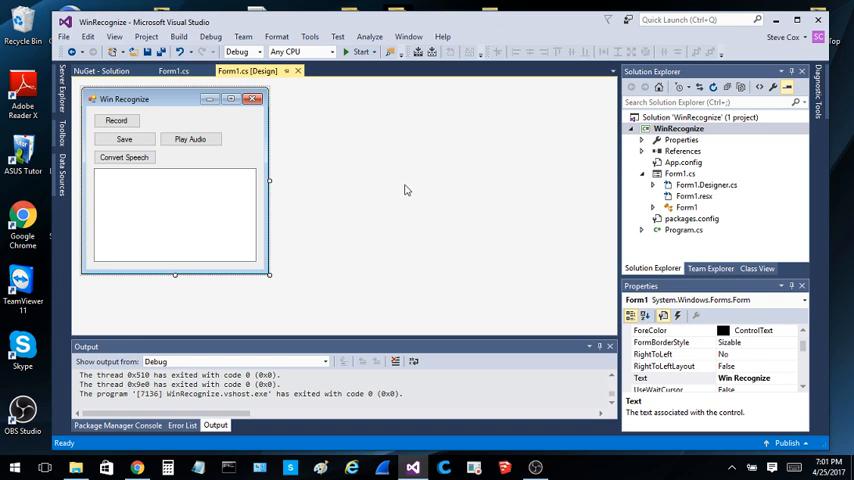
pyautogui.moveTo(424, 190)
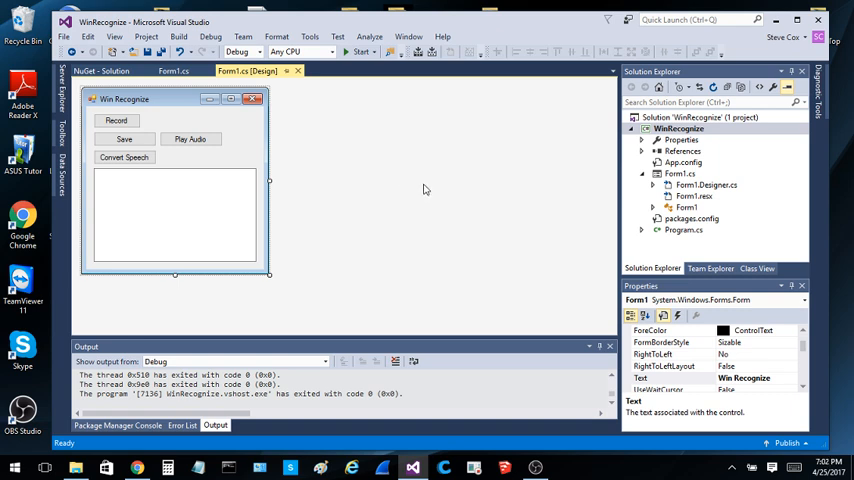
pyautogui.click(100, 70)
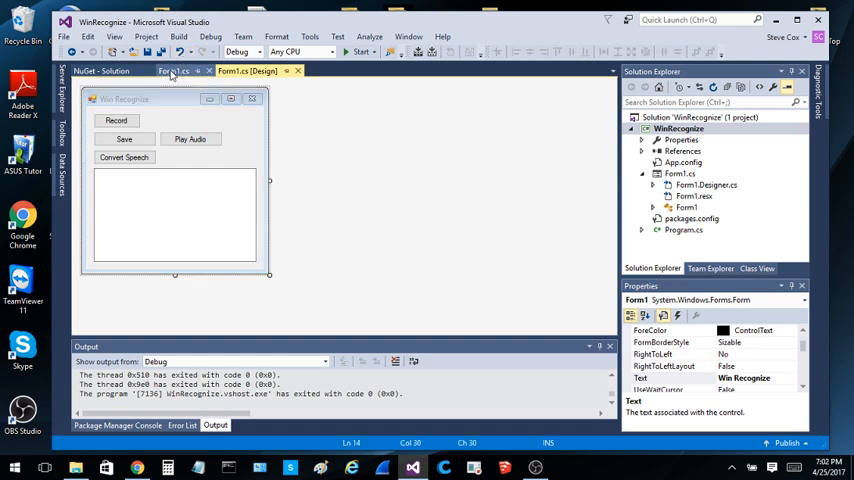
# Show Form1.cs code with Google.Apis.Auth.OAuth2, Google.Cloud.Speech.V1, Grpc.Auth usings and Install-Package note.
pyautogui.click(172, 72)
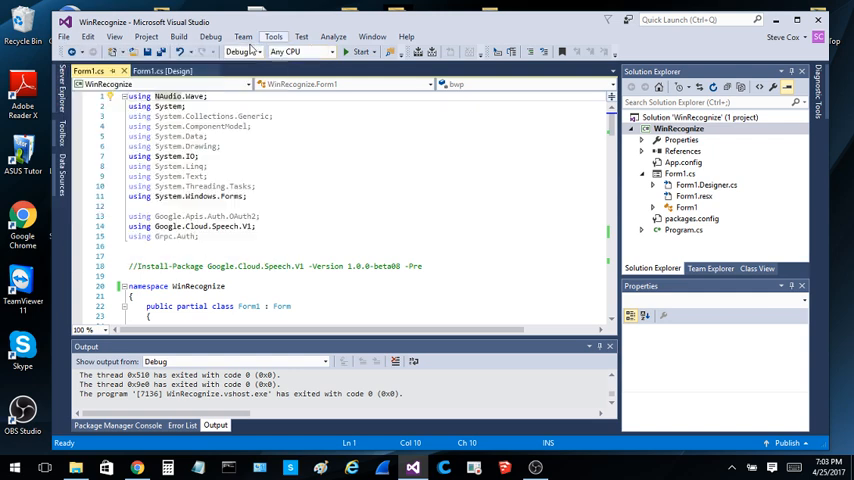
pyautogui.click(272, 36)
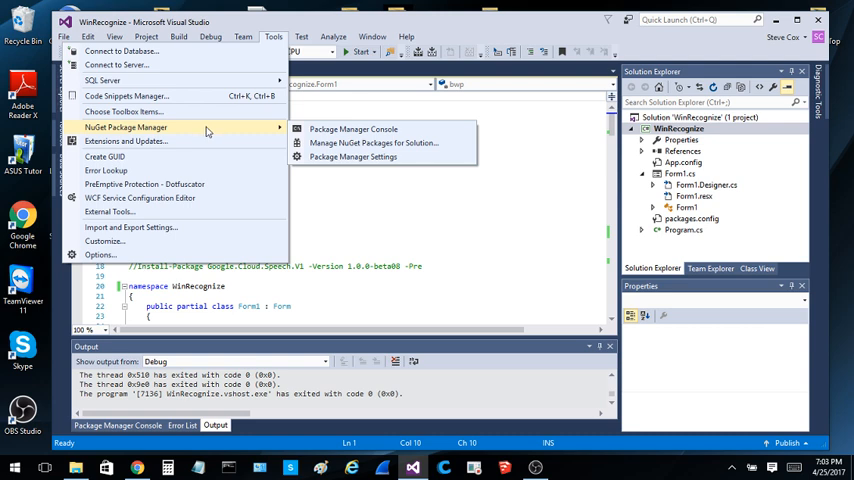
pyautogui.moveTo(218, 136)
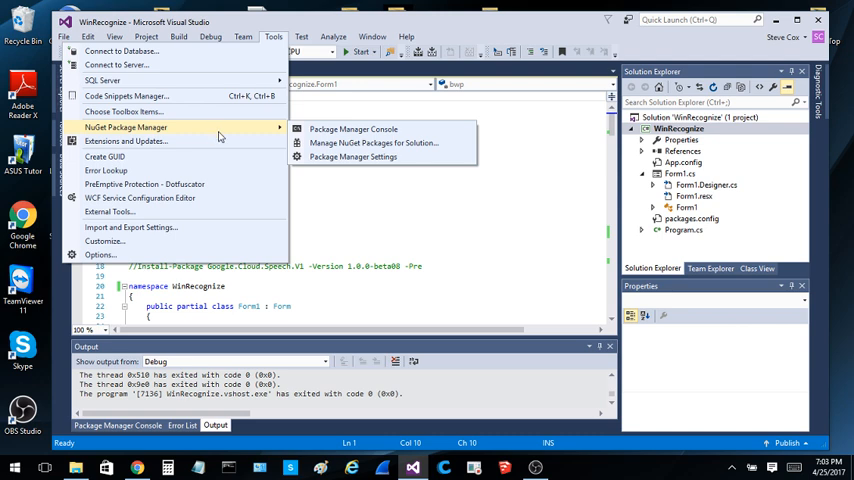
pyautogui.moveTo(352, 128)
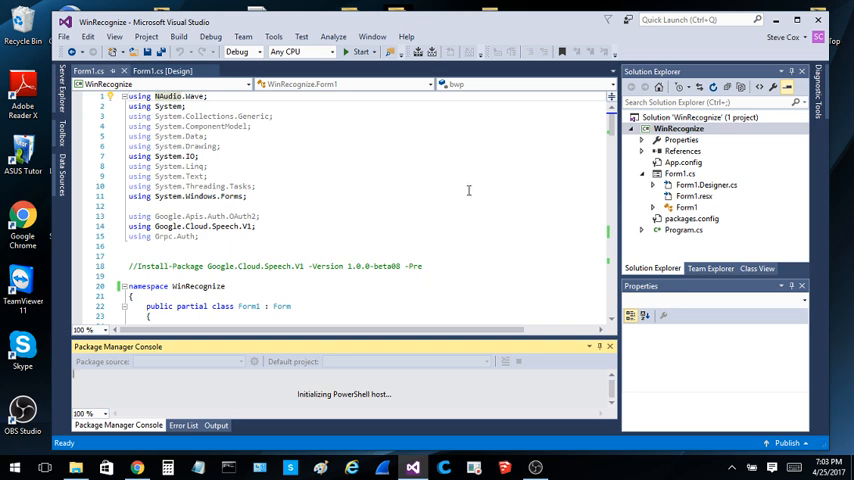
pyautogui.moveTo(452, 232)
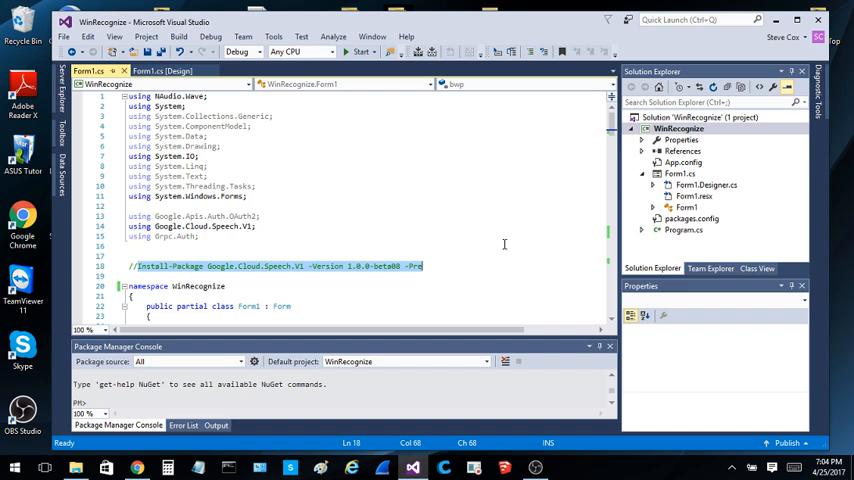
pyautogui.moveTo(402, 232)
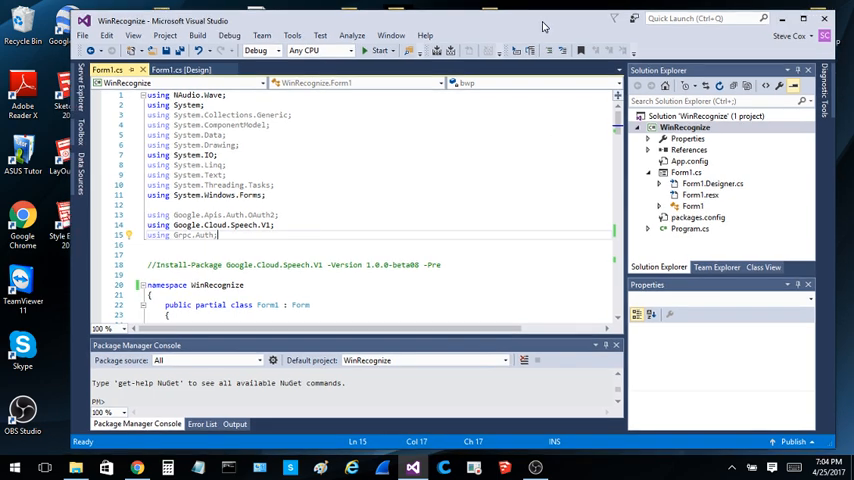
pyautogui.moveTo(504, 172)
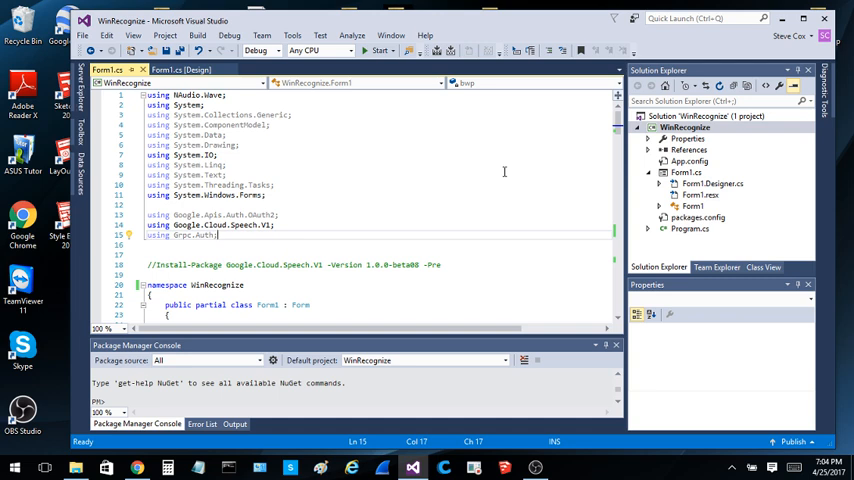
pyautogui.moveTo(532, 162)
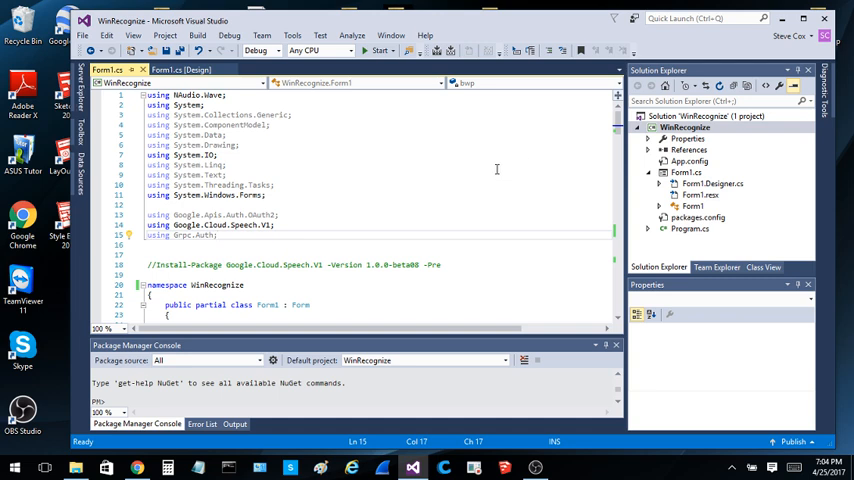
pyautogui.moveTo(470, 194)
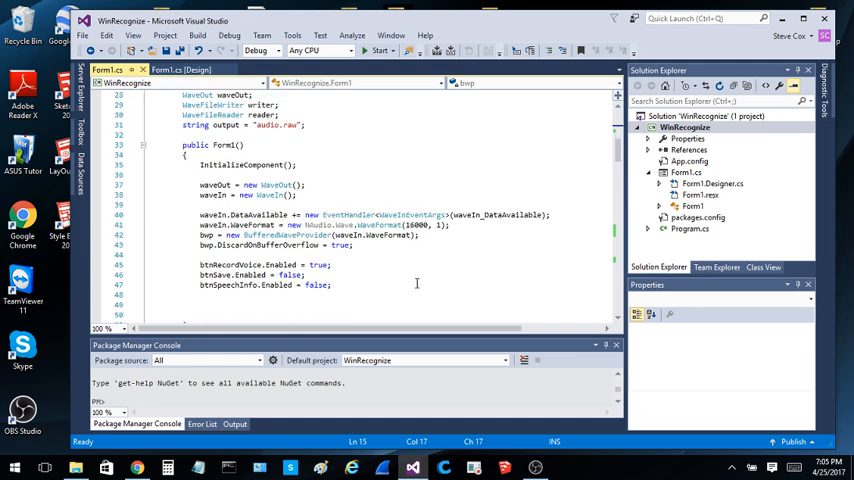
pyautogui.scroll(3)
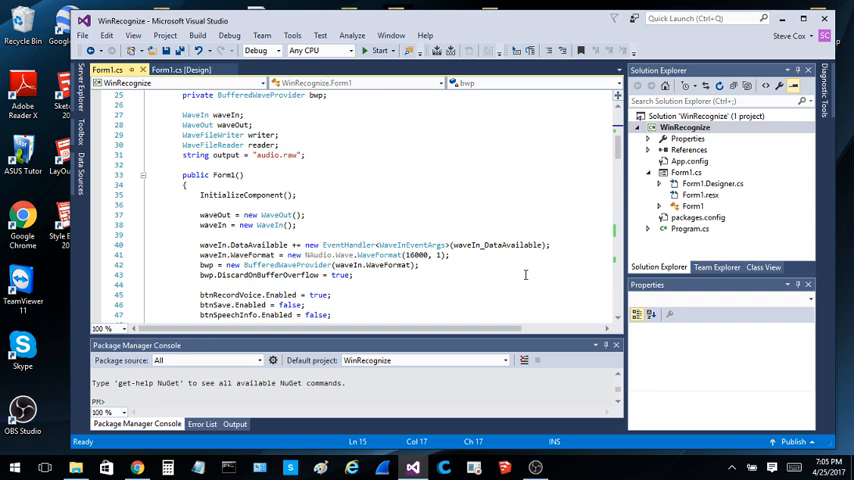
pyautogui.moveTo(464, 204)
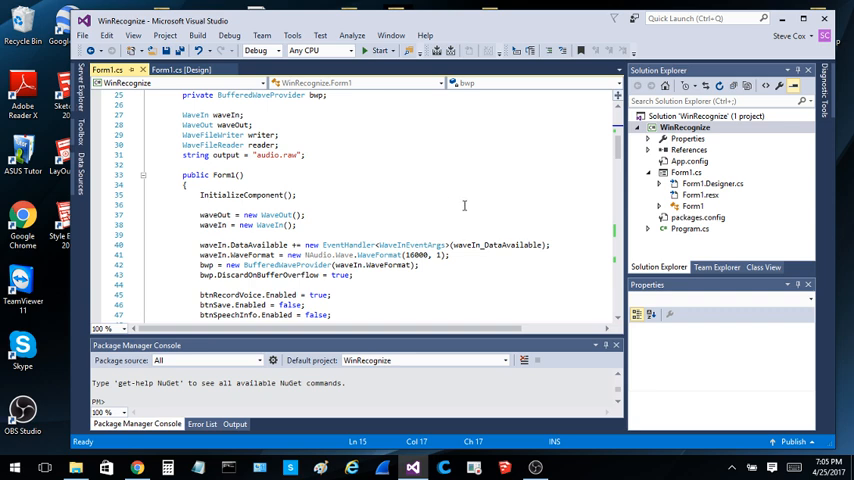
pyautogui.doubleClick(264, 144)
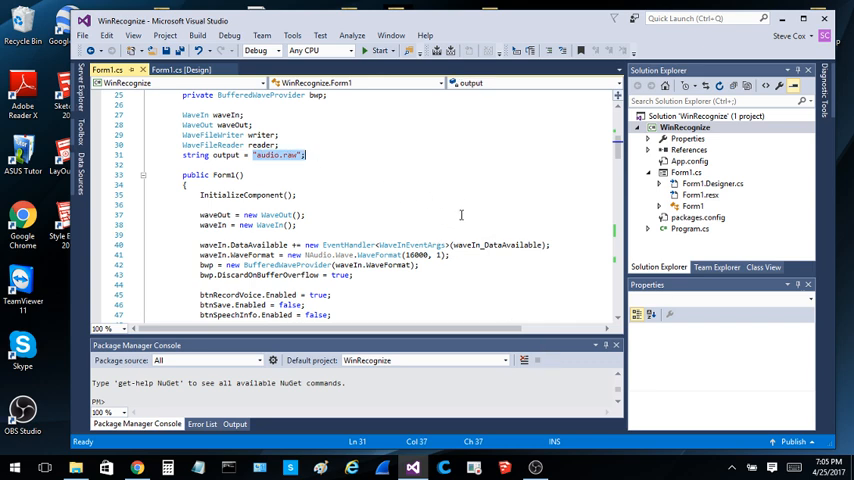
pyautogui.moveTo(478, 194)
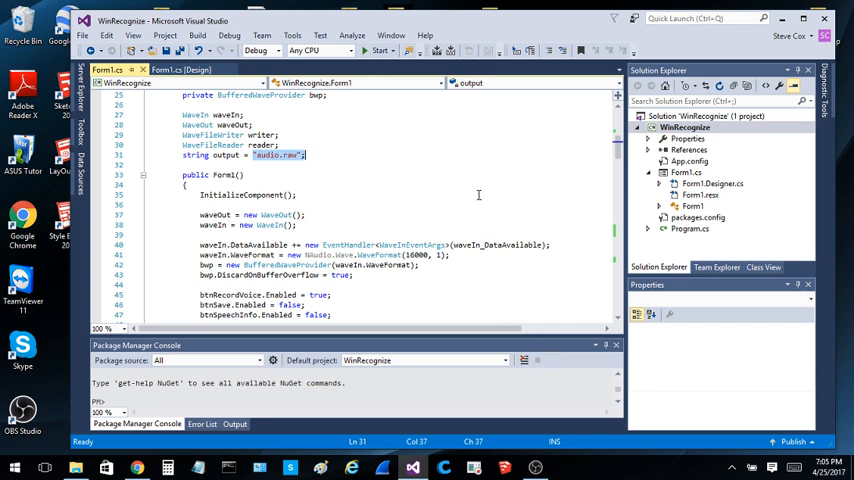
pyautogui.scroll(-3)
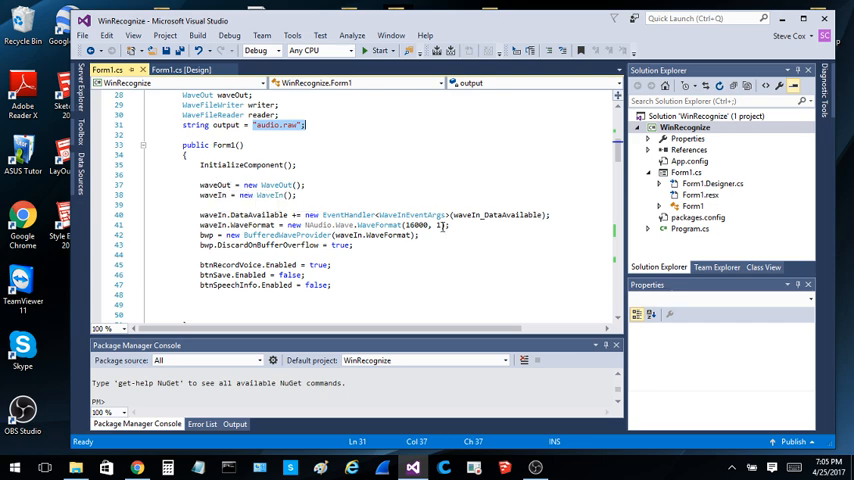
pyautogui.moveTo(442, 226)
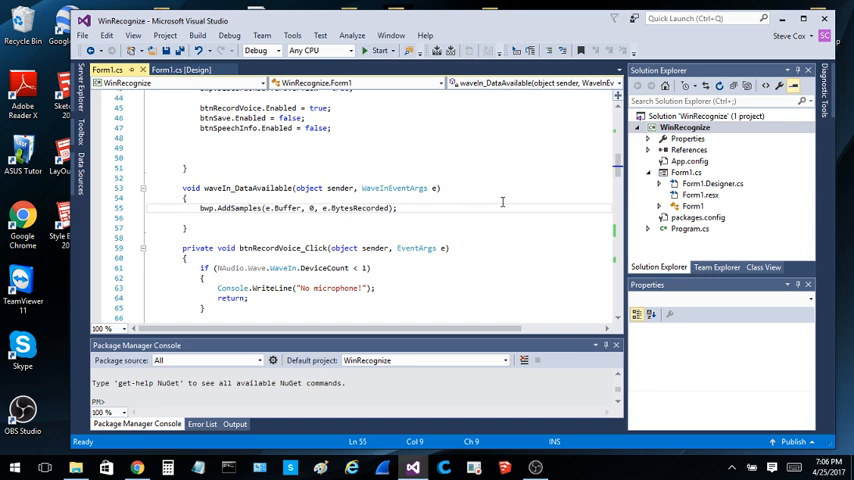
pyautogui.scroll(-3)
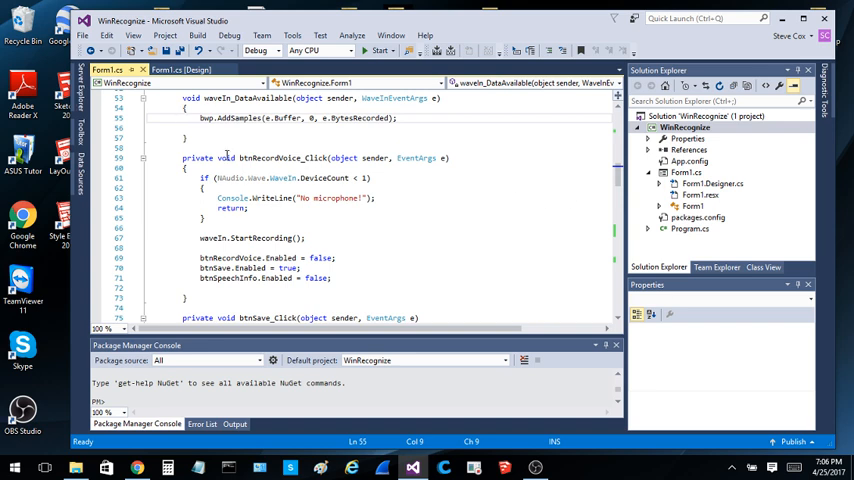
pyautogui.doubleClick(284, 158)
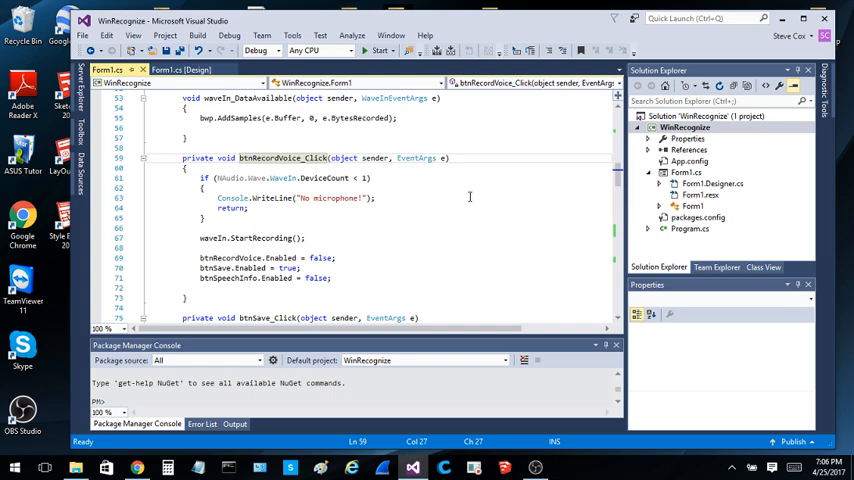
pyautogui.moveTo(466, 218)
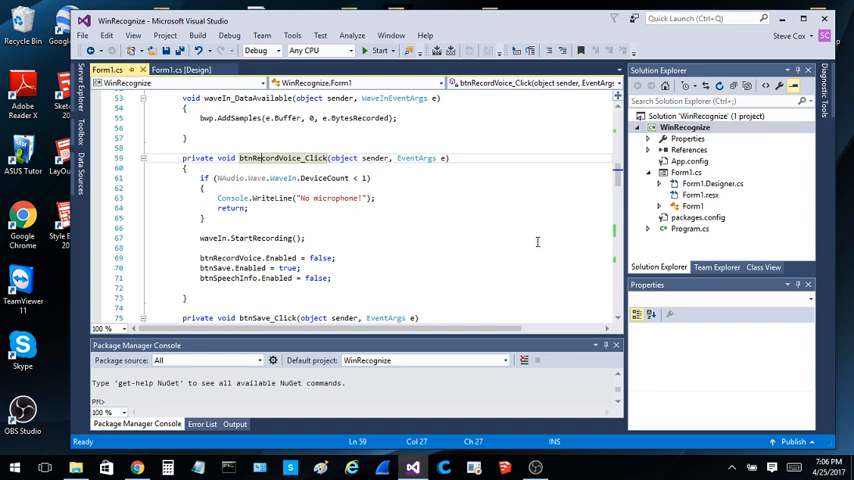
pyautogui.moveTo(552, 248)
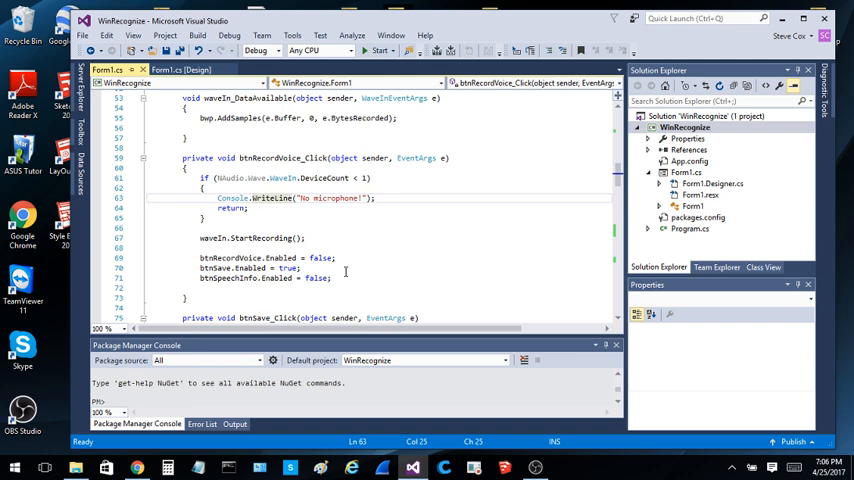
pyautogui.scroll(-3)
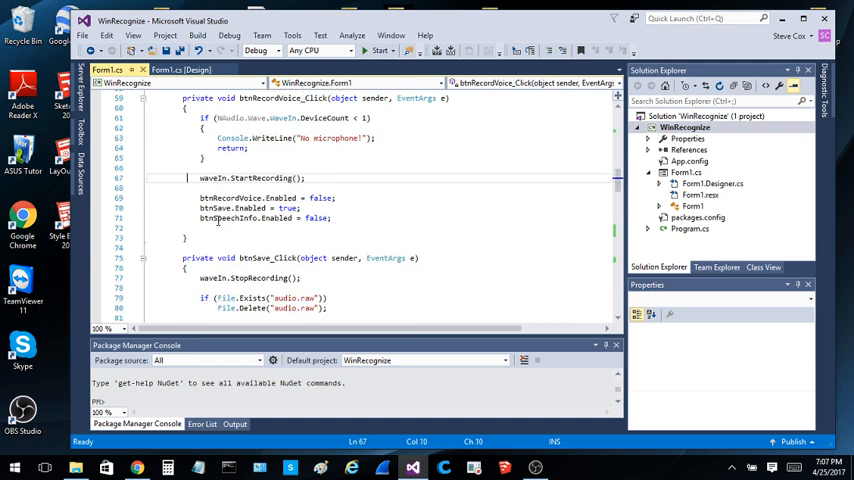
# Add a PlaybackStopped subscription after waveOut.Play() and a handler that stops waveOut and releases the reader.
pyautogui.moveTo(200, 196); pyautogui.dragTo(332, 218)
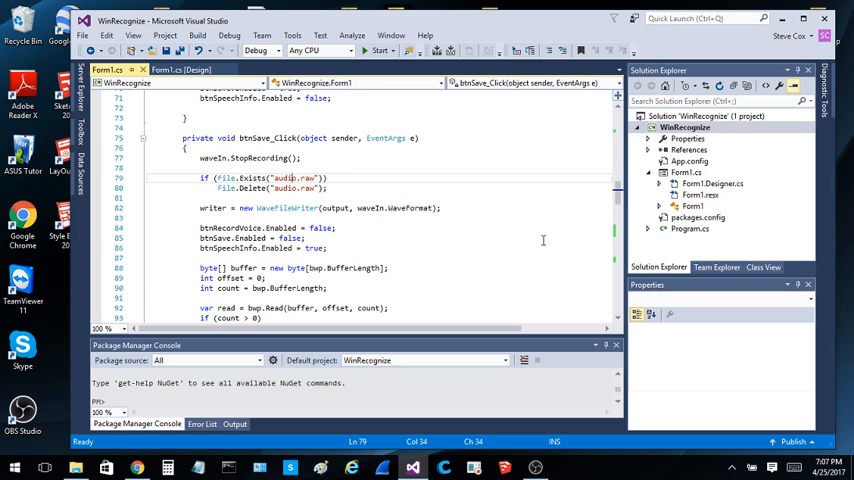
pyautogui.moveTo(536, 246)
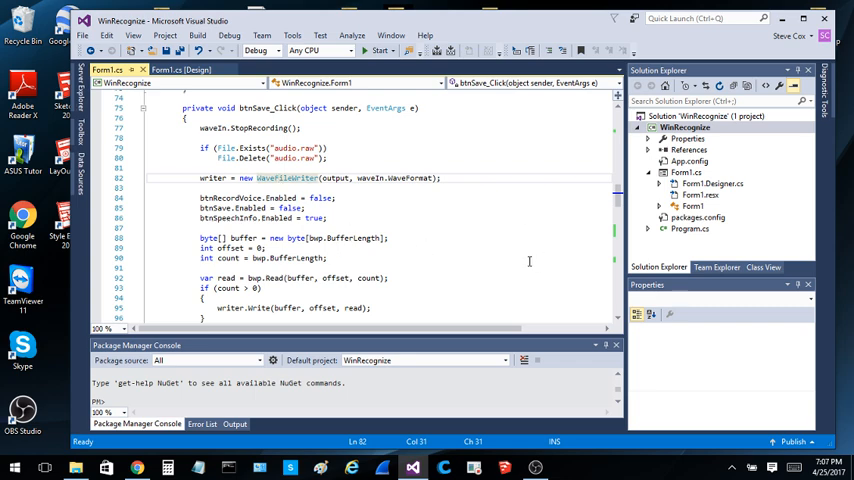
pyautogui.moveTo(478, 228)
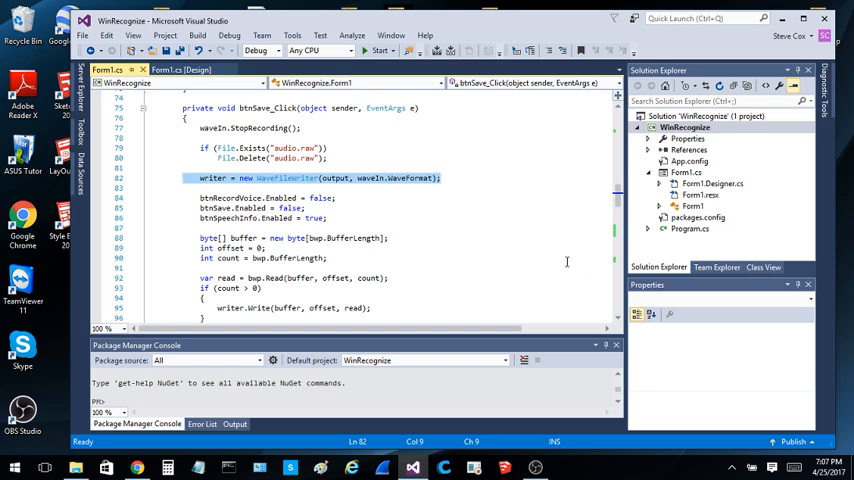
pyautogui.scroll(-3)
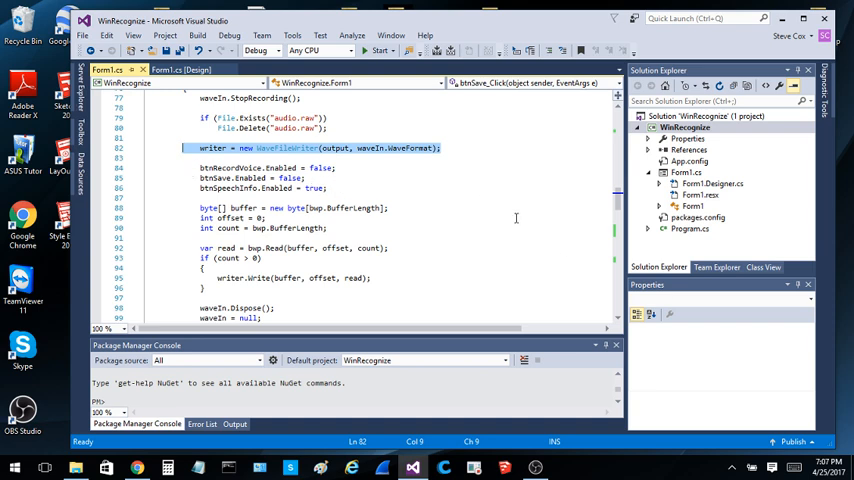
pyautogui.scroll(-3)
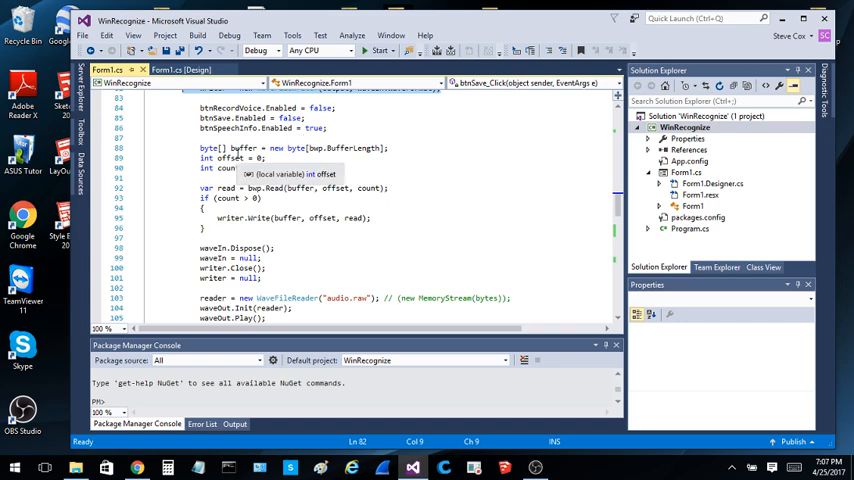
pyautogui.moveTo(538, 226)
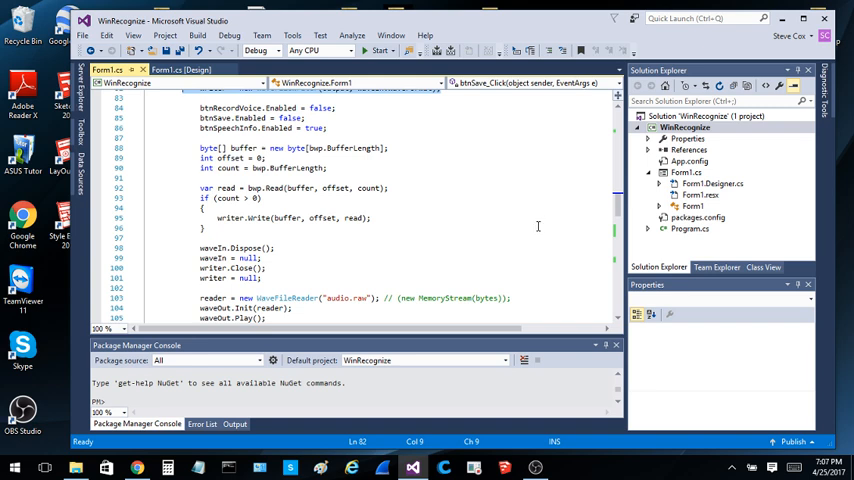
pyautogui.moveTo(336, 204)
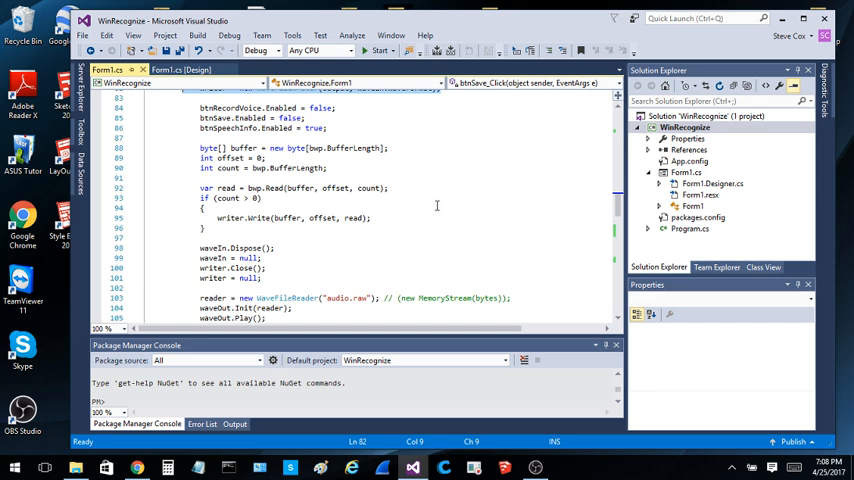
pyautogui.scroll(-3)
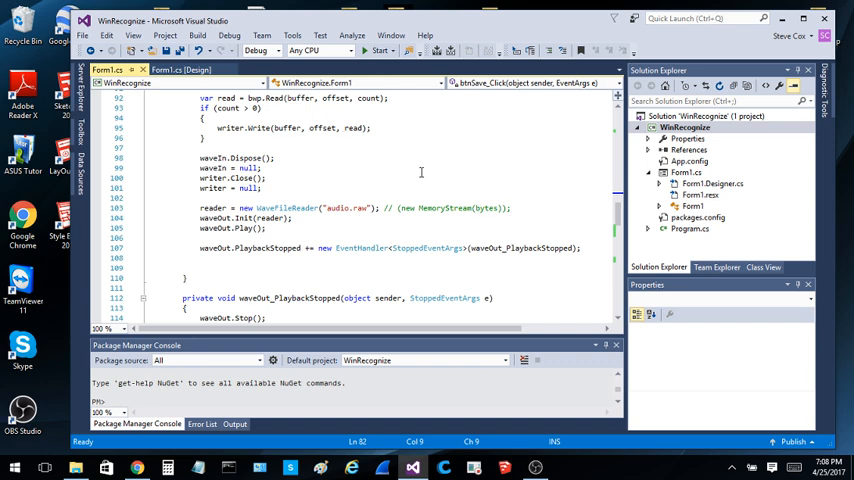
pyautogui.moveTo(488, 180)
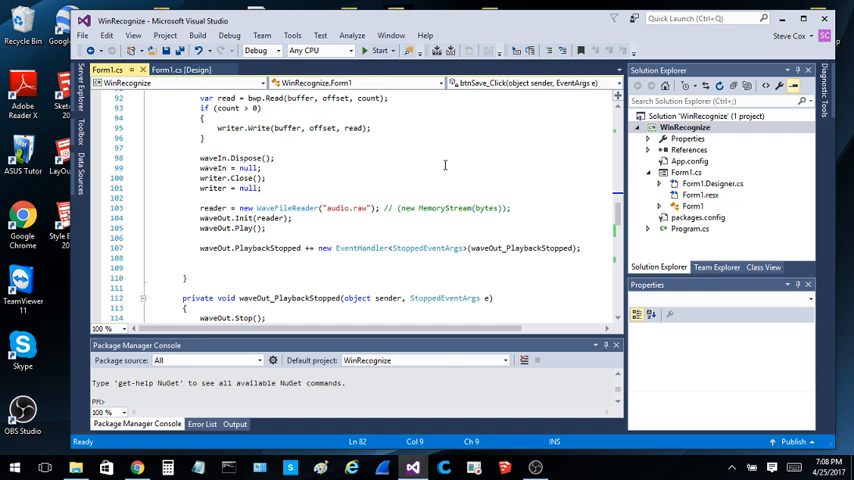
pyautogui.moveTo(444, 172)
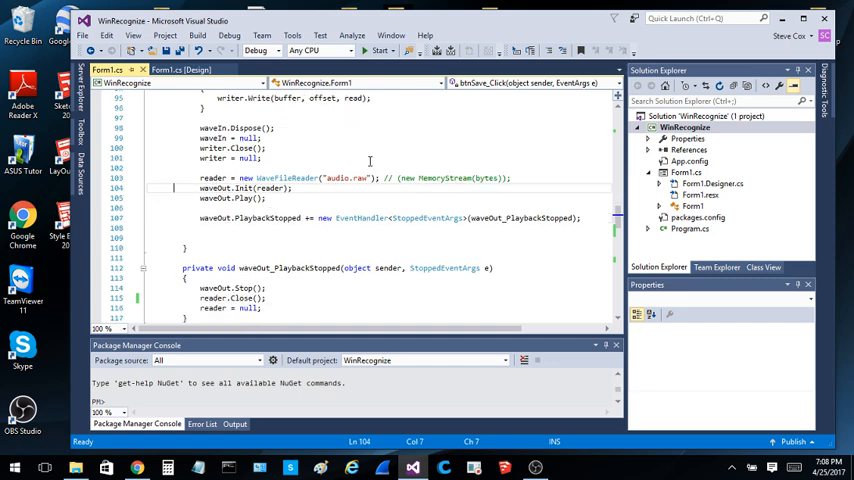
pyautogui.moveTo(386, 264)
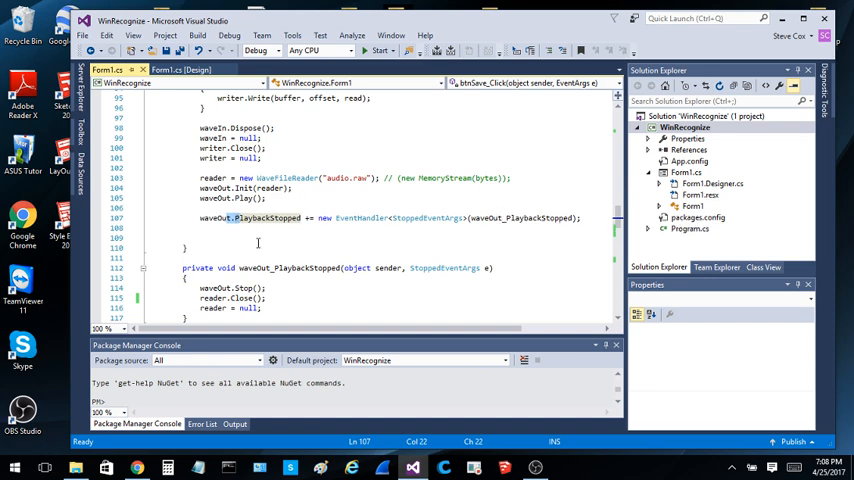
# Retype the waveOut.PlaybackStopped += EventHandler line above waveOut.Play() so it subscribes before playback.
pyautogui.click(508, 310)
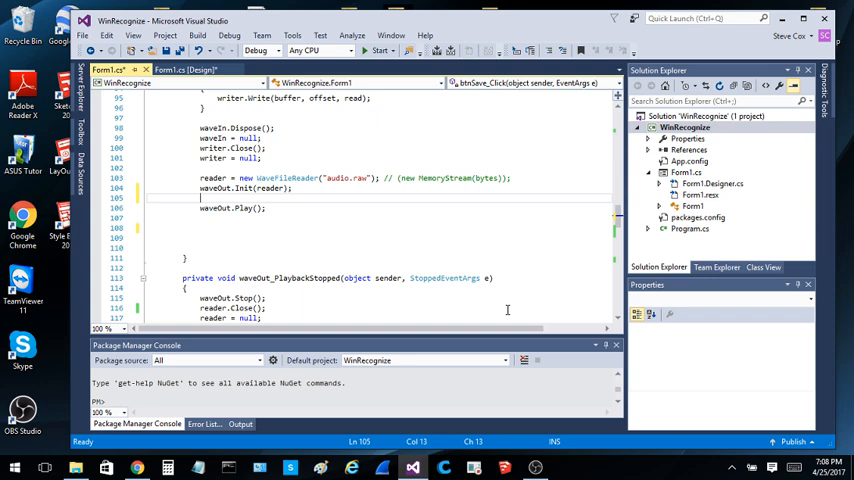
pyautogui.write('waveOut.PlaybackStopped += new EventHandler<StoppedEventArgs>(waveOut_PlaybackStopped);')
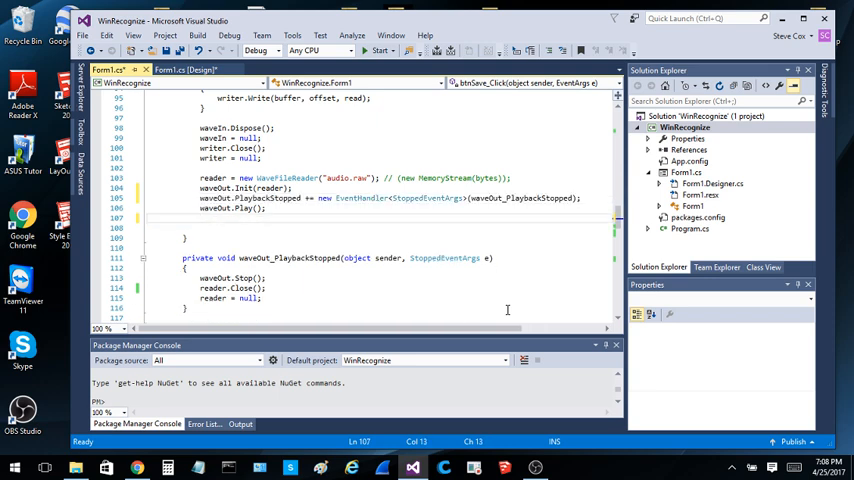
pyautogui.click(200, 258)
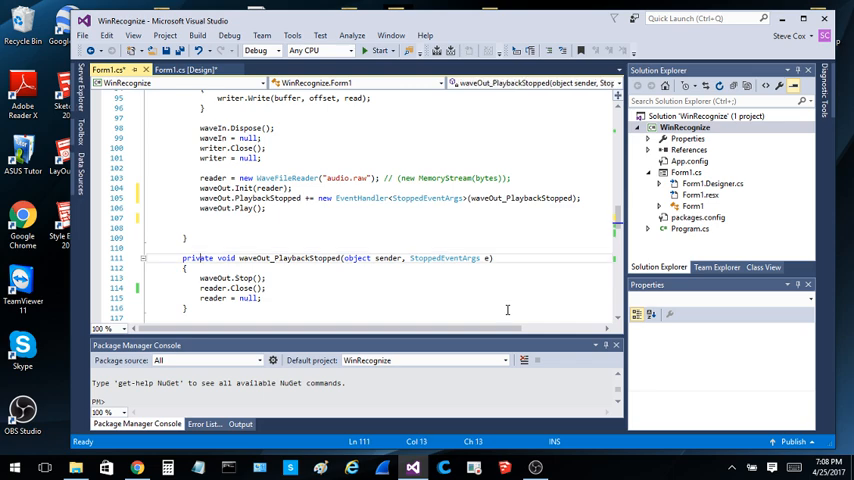
pyautogui.moveTo(436, 240)
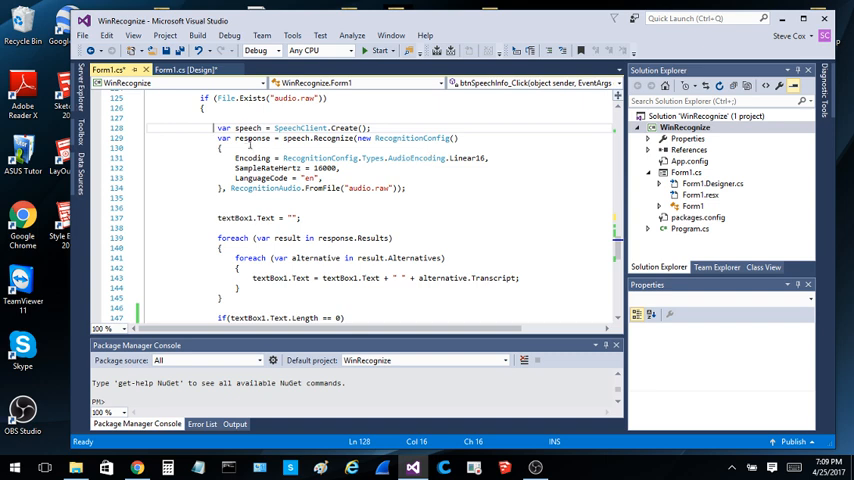
pyautogui.moveTo(336, 192)
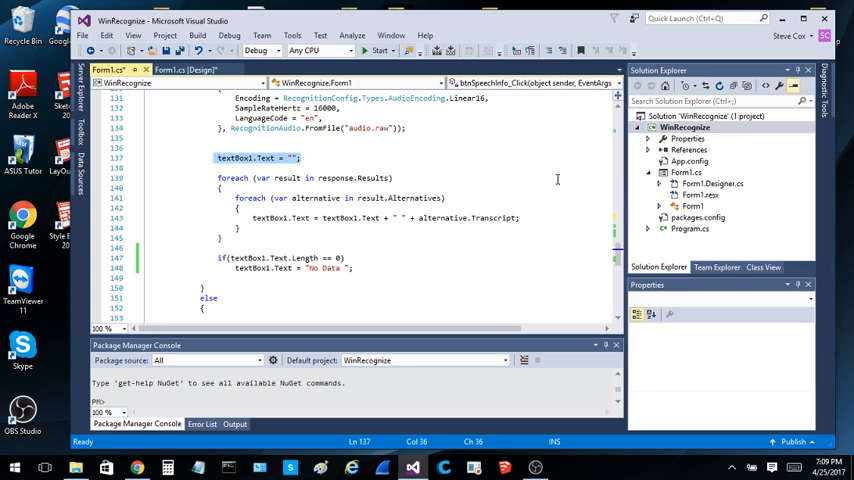
pyautogui.moveTo(564, 246)
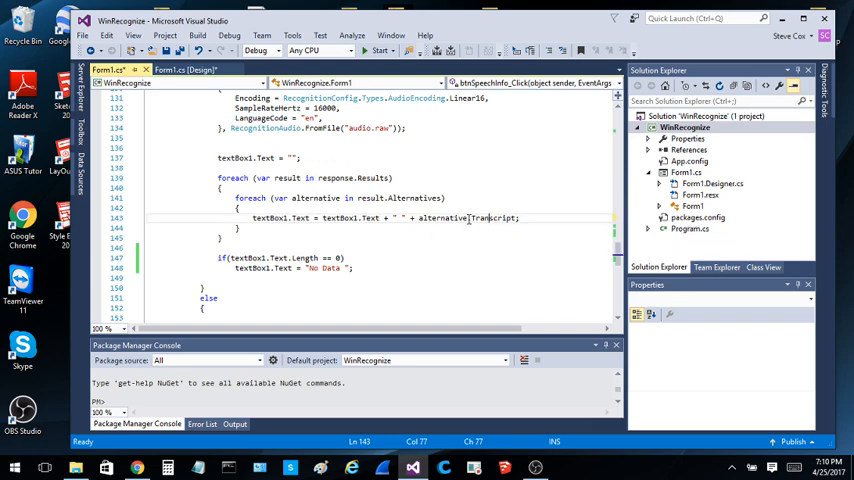
pyautogui.scroll(-3)
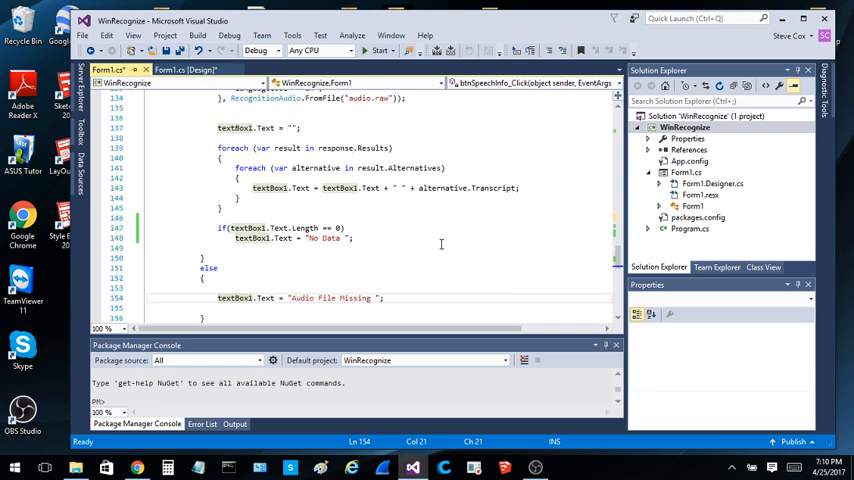
pyautogui.moveTo(520, 252)
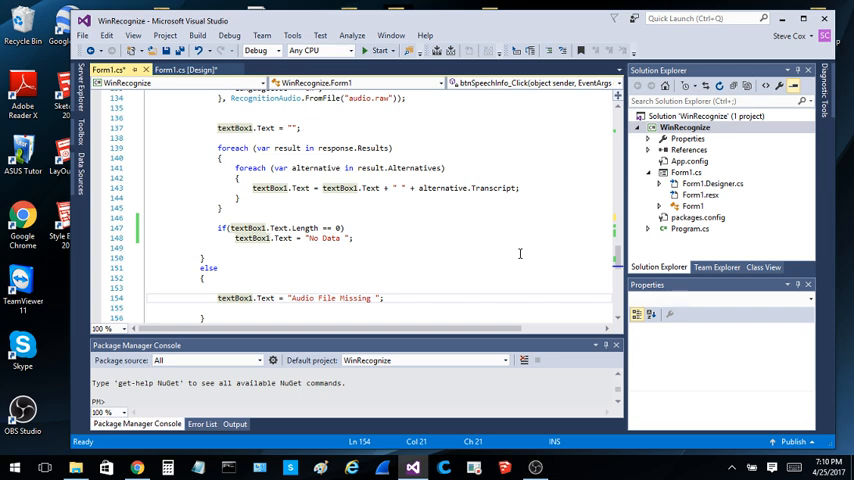
pyautogui.moveTo(438, 210)
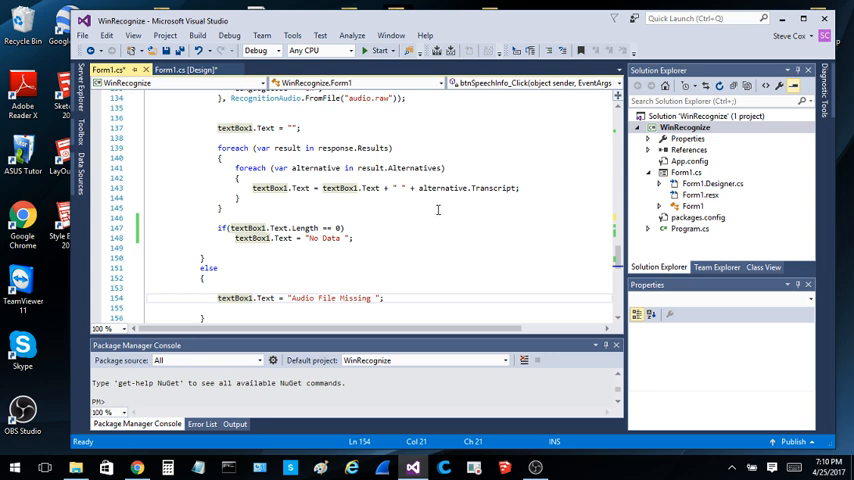
pyautogui.moveTo(470, 220)
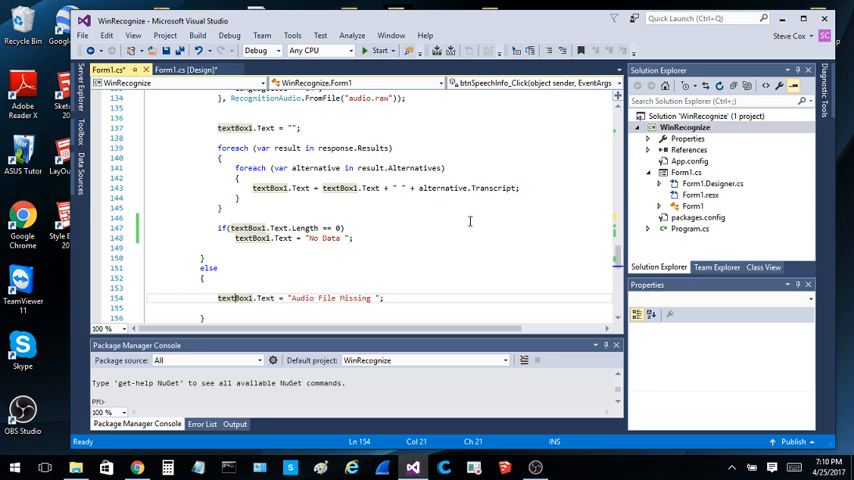
pyautogui.moveTo(480, 252)
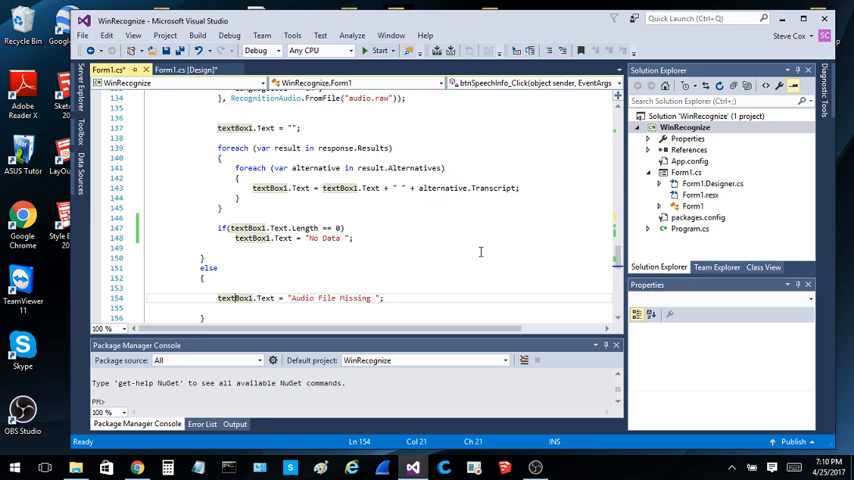
pyautogui.moveTo(452, 232)
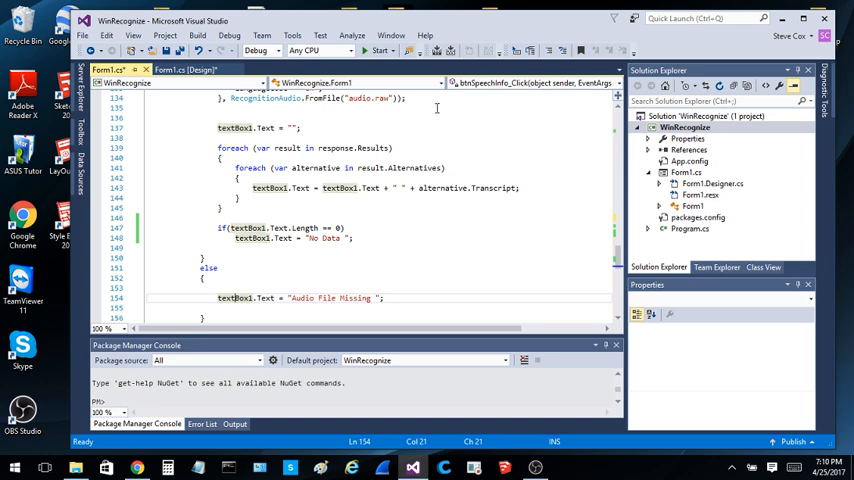
pyautogui.scroll(-3)
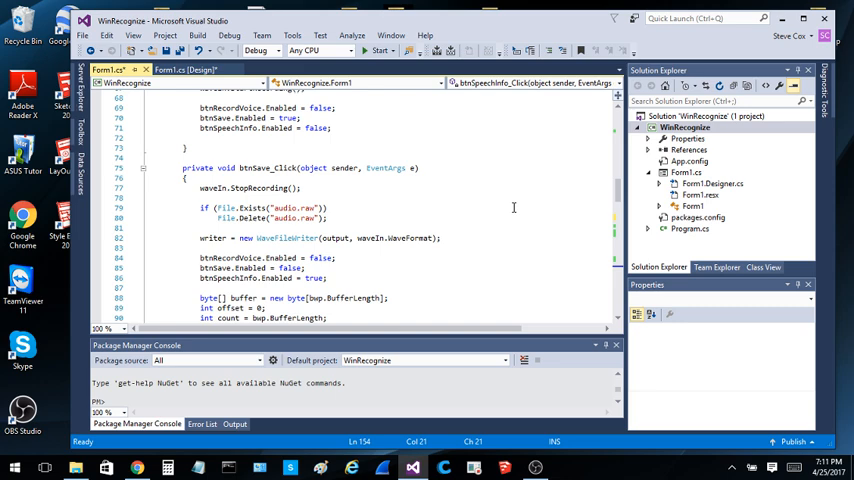
pyautogui.moveTo(416, 184)
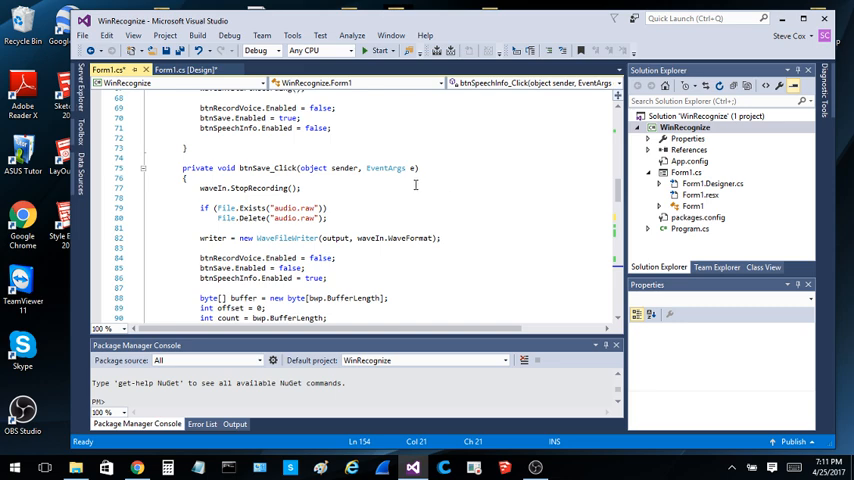
pyautogui.moveTo(686, 472)
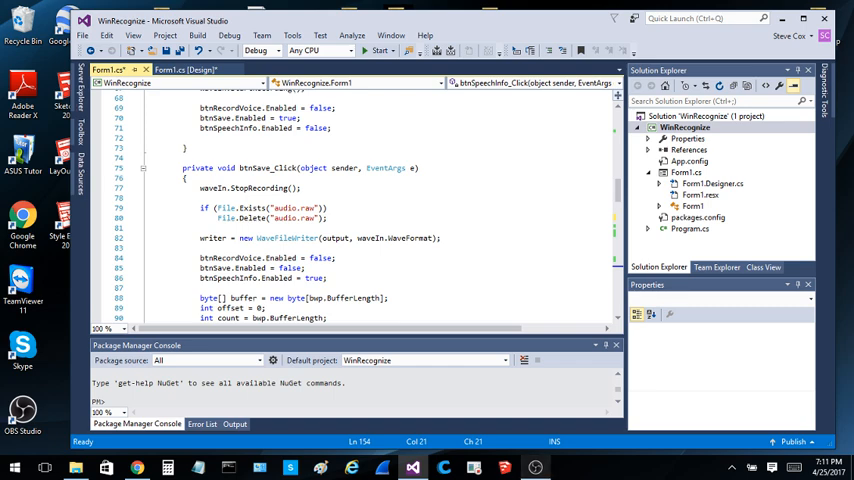
pyautogui.moveTo(536, 468)
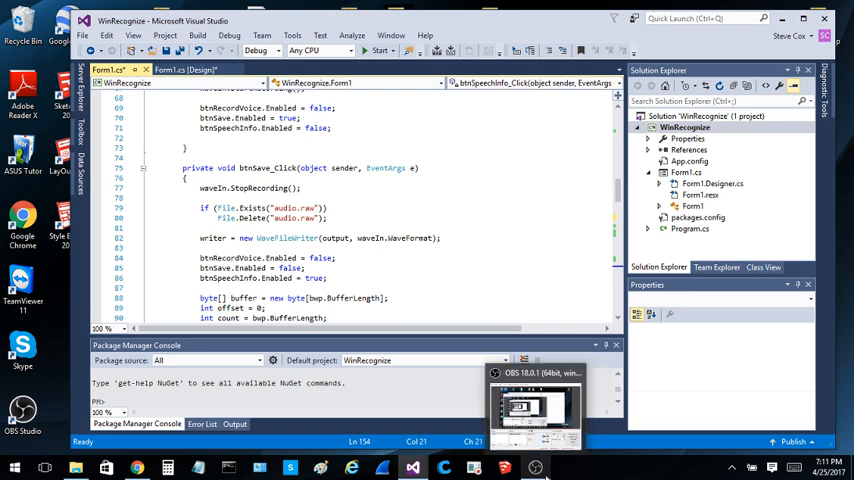